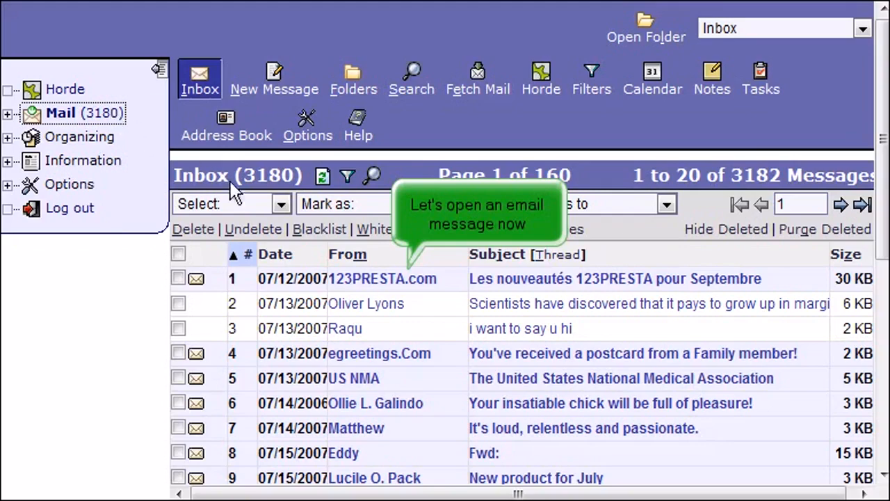
Open the 123PRESTA.com email 'Les nouveautés 123PRESTA pour Septembre' from the Inbox
{"action": "left_click", "coordinate": [615, 278]}
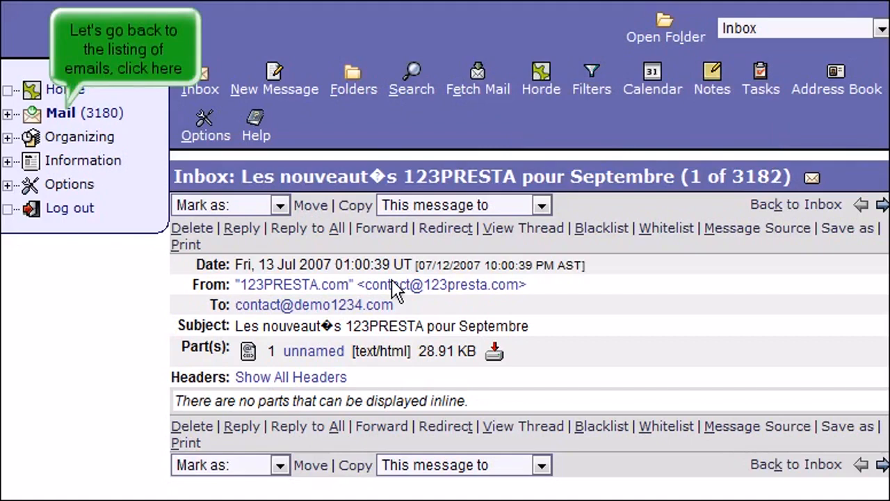
{"action": "mouse_move", "coordinate": [201, 178]}
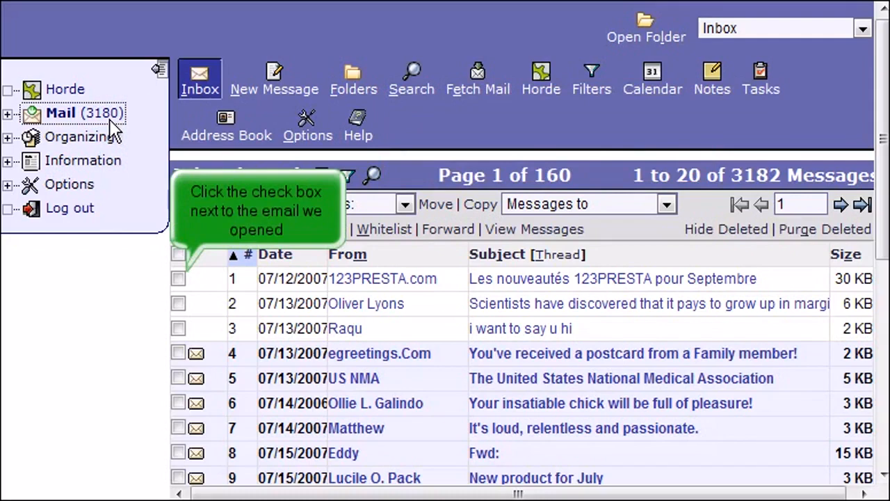
Select the 123PRESTA message and mark it Unseen, restoring the unread count to 3180
{"action": "left_click", "coordinate": [178, 278]}
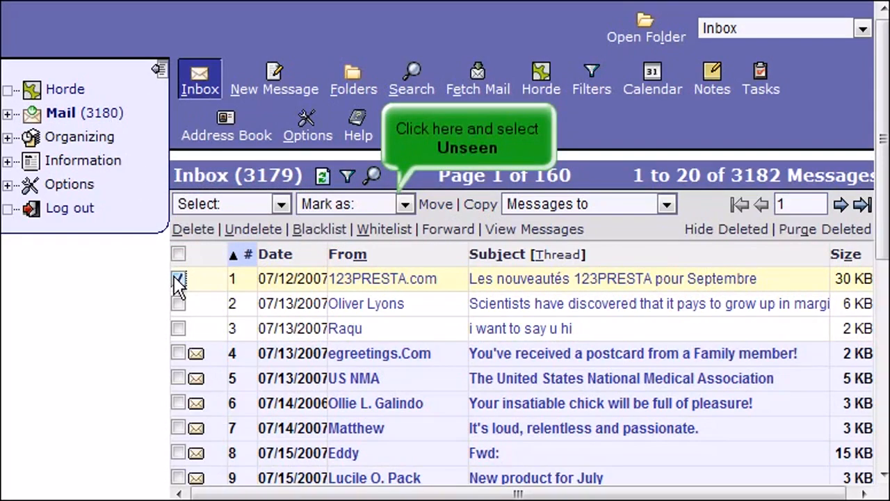
{"action": "left_click", "coordinate": [405, 203]}
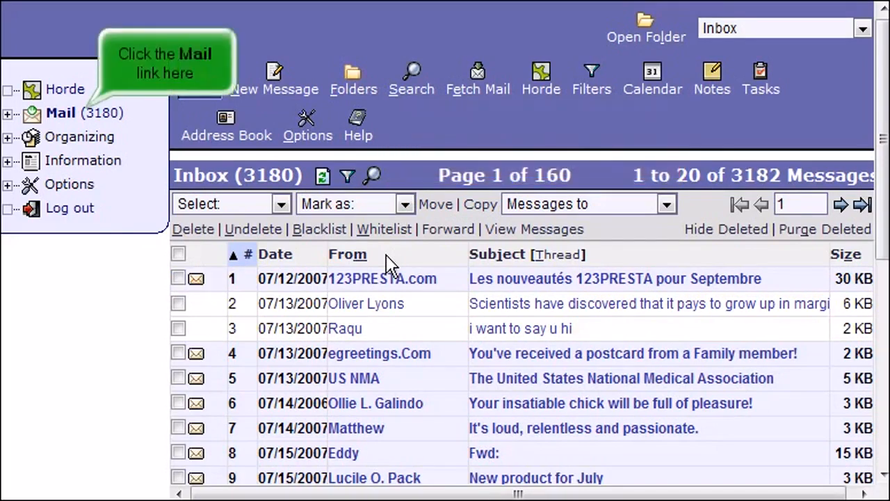
{"action": "mouse_move", "coordinate": [164, 160]}
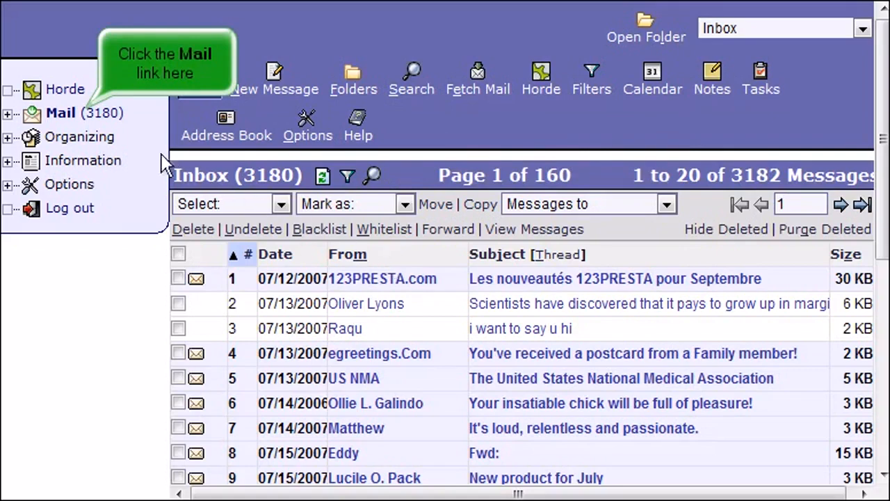
Return from the inbox to the Horde welcome page for demo1234
{"action": "left_click", "coordinate": [61, 113]}
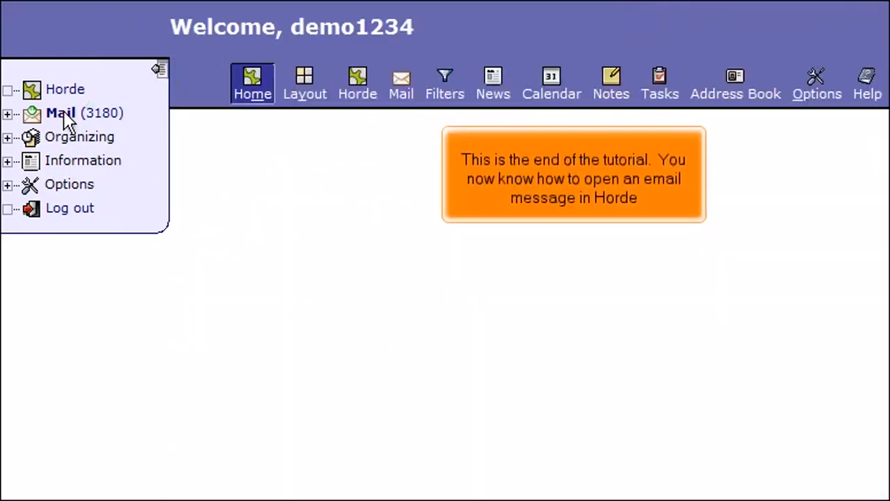